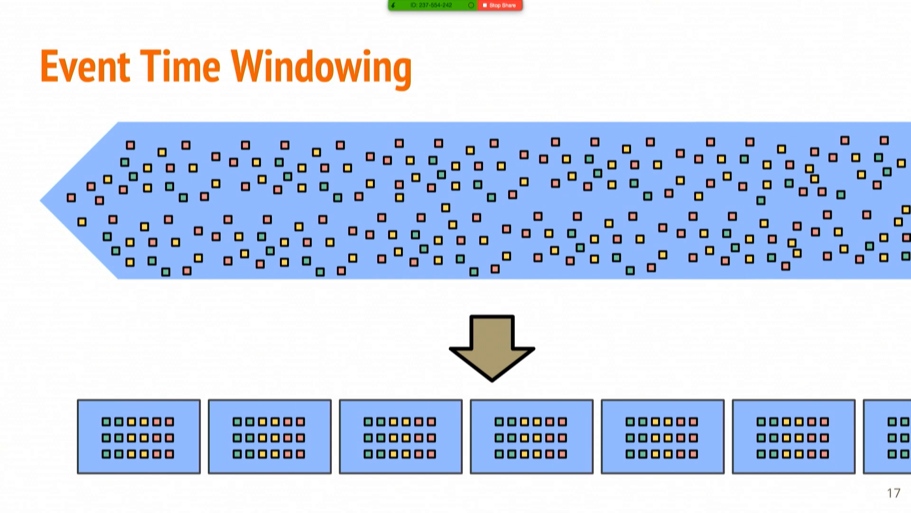
Advance the full-screen presentation past the Event Time Windowing slide (slide 17)
key(Right)
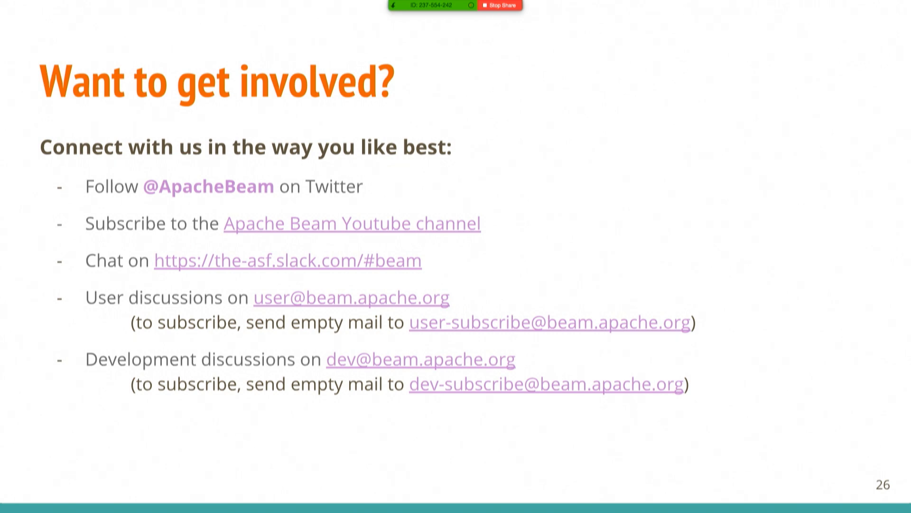
Advance from slide 26 to slide 27, 'good ways to start contributing to Apache Beam'
key(Right)
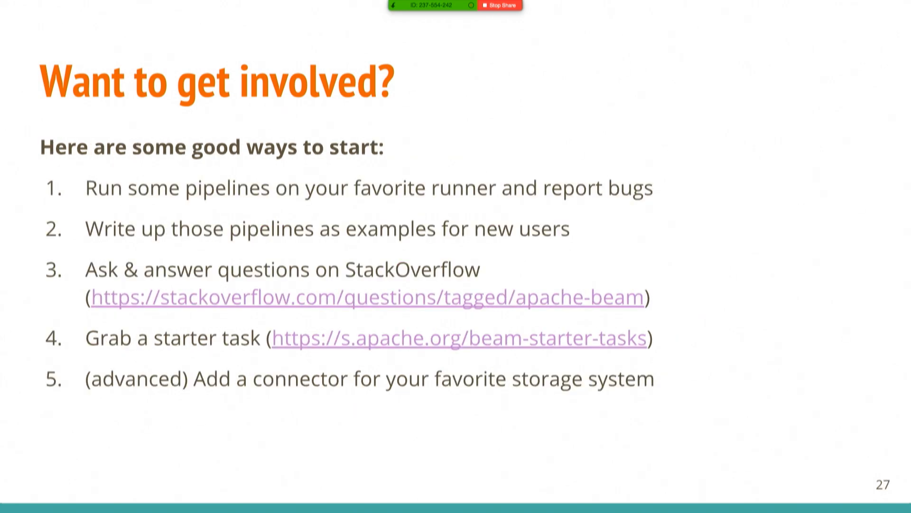